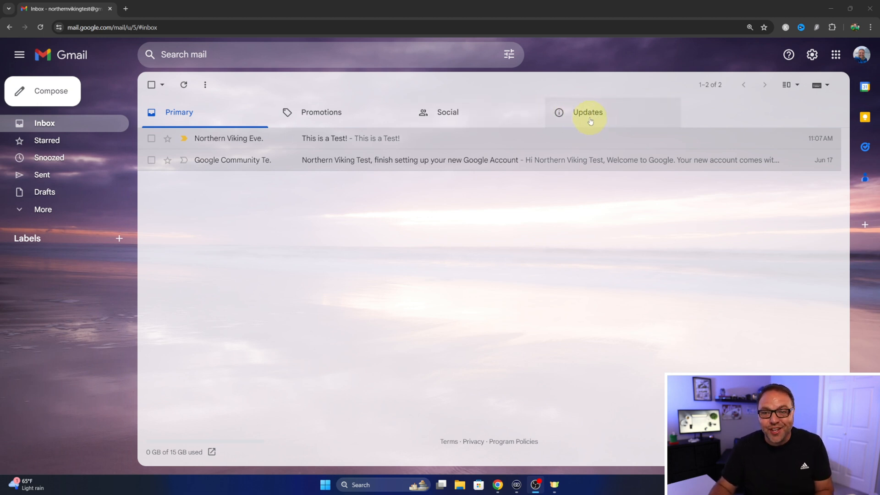
mouse_move(579, 119)
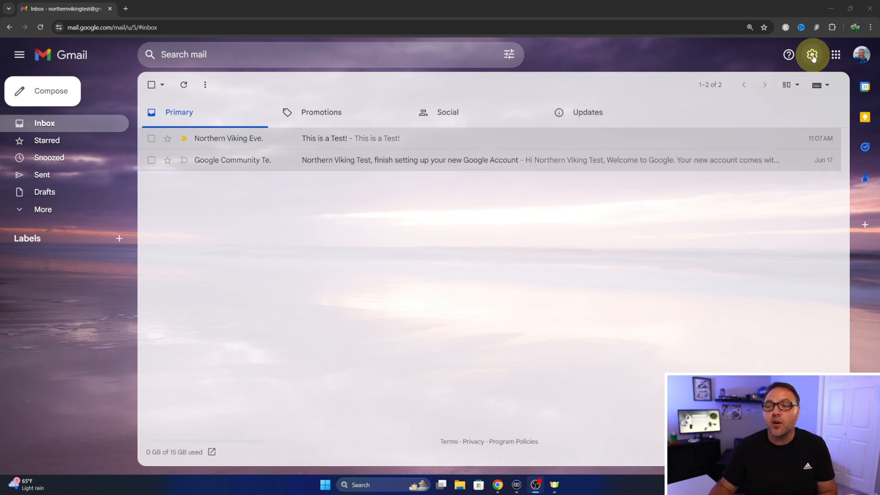
mouse_move(811, 54)
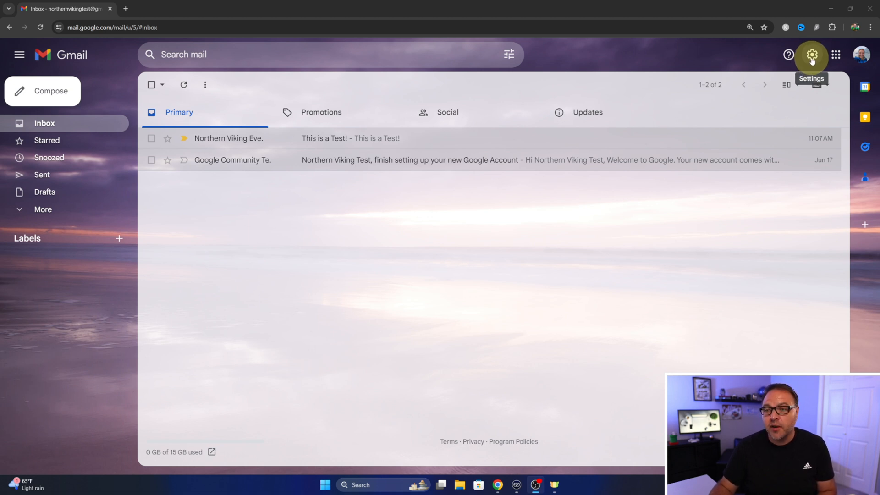
Bring up the quick settings panel from the gear icon at top right.
click(811, 54)
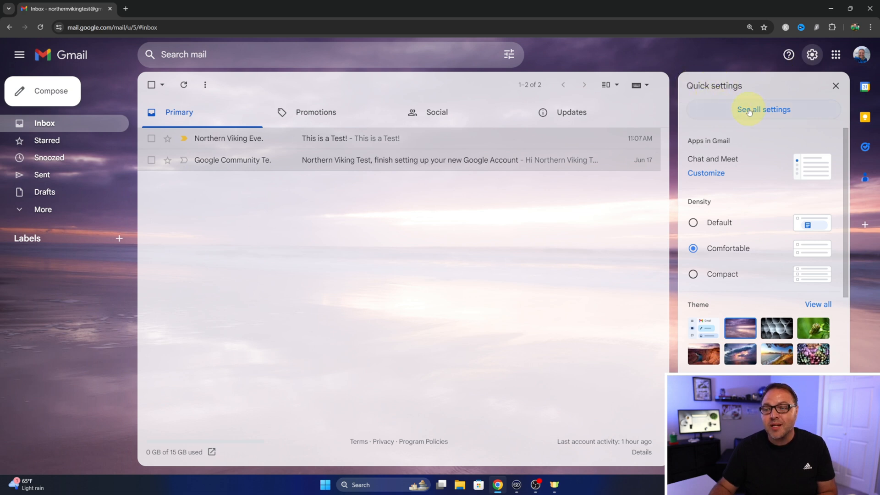
mouse_move(762, 109)
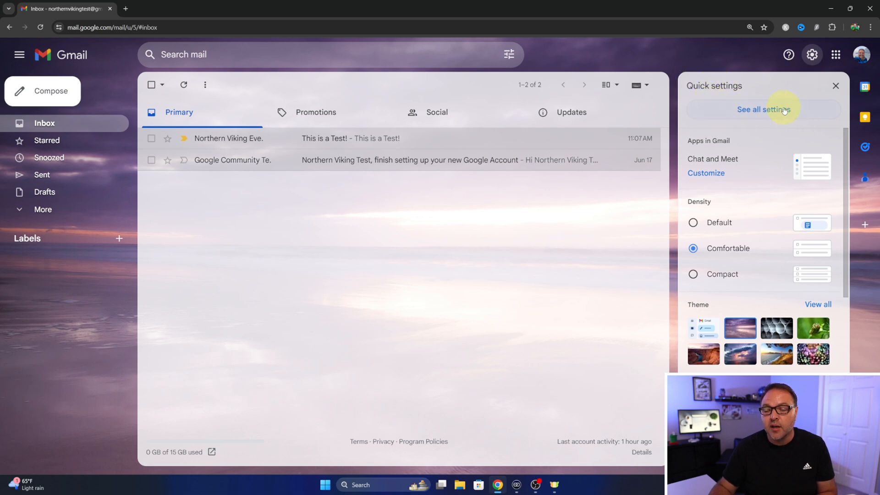
Go to 'See all settings' to reach the full General settings page.
click(764, 109)
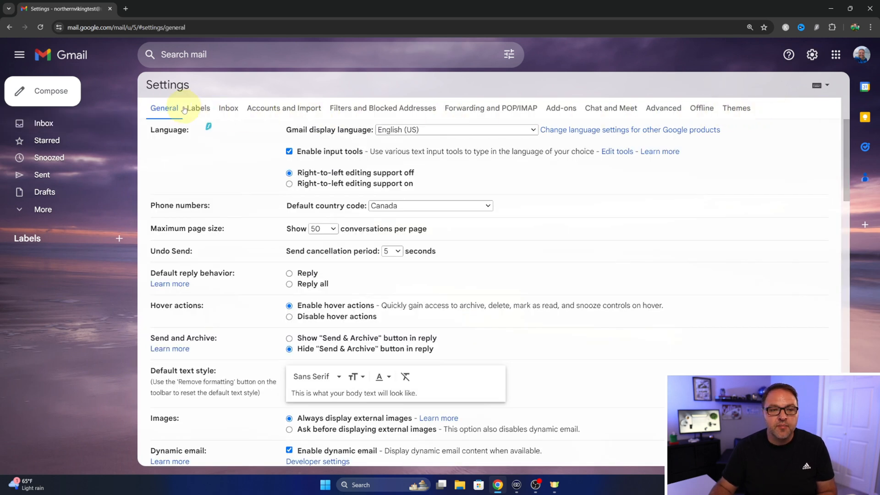
mouse_move(626, 117)
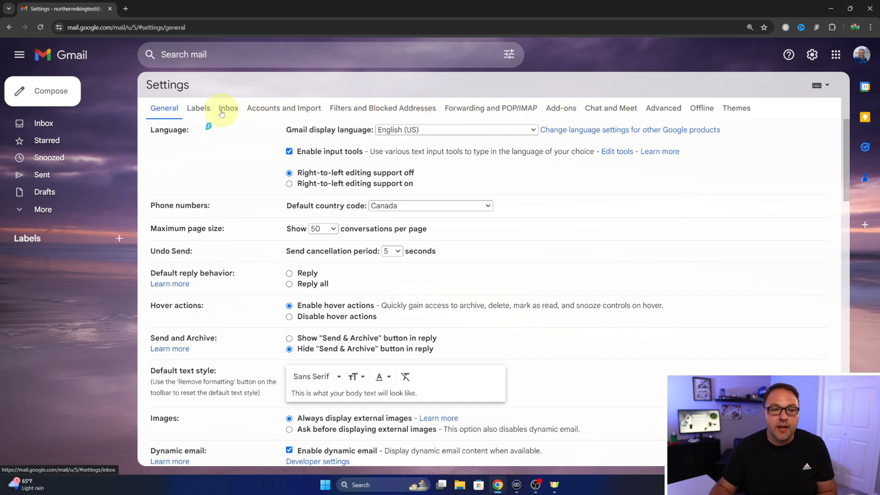
In Inbox settings, uncheck the Updates category and save changes.
click(228, 108)
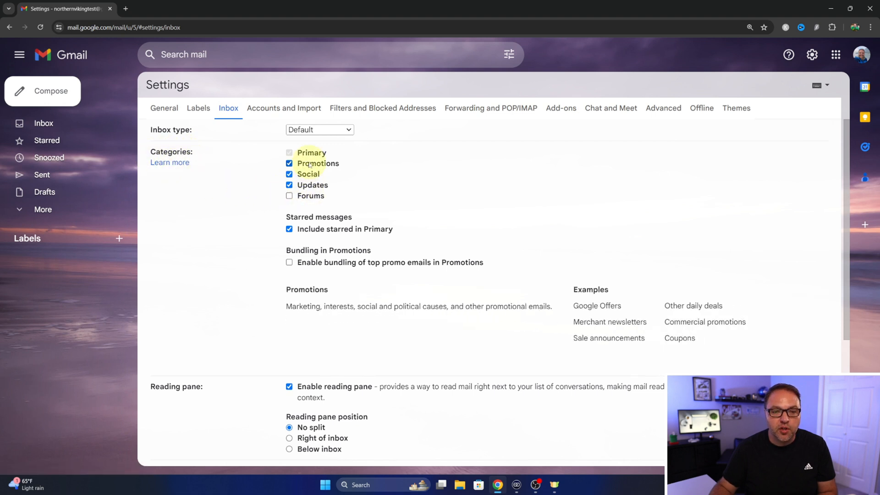
click(313, 185)
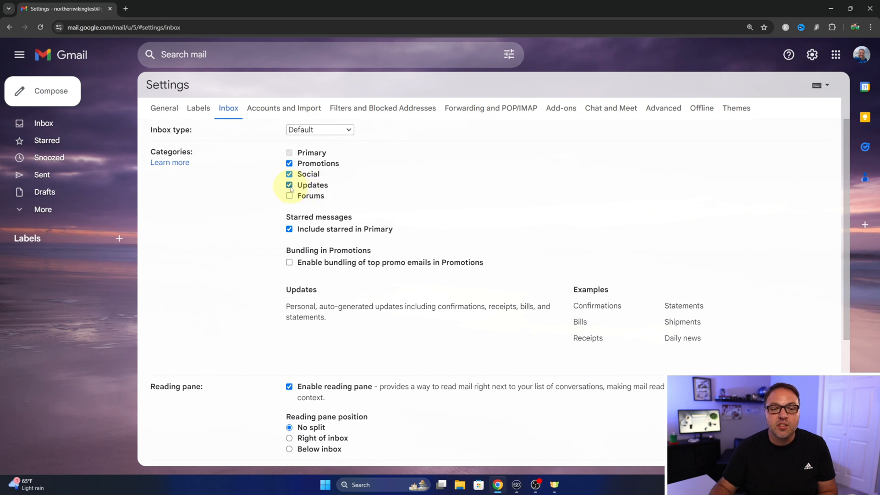
click(288, 185)
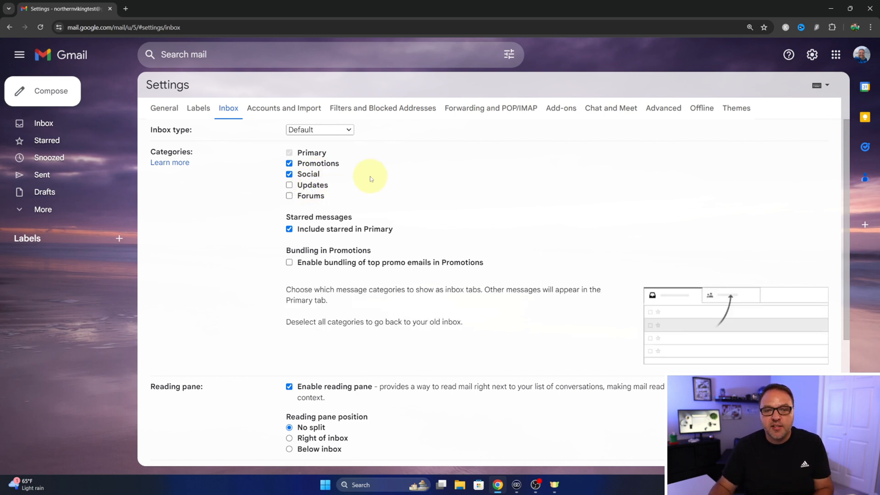
scroll(down, 3)
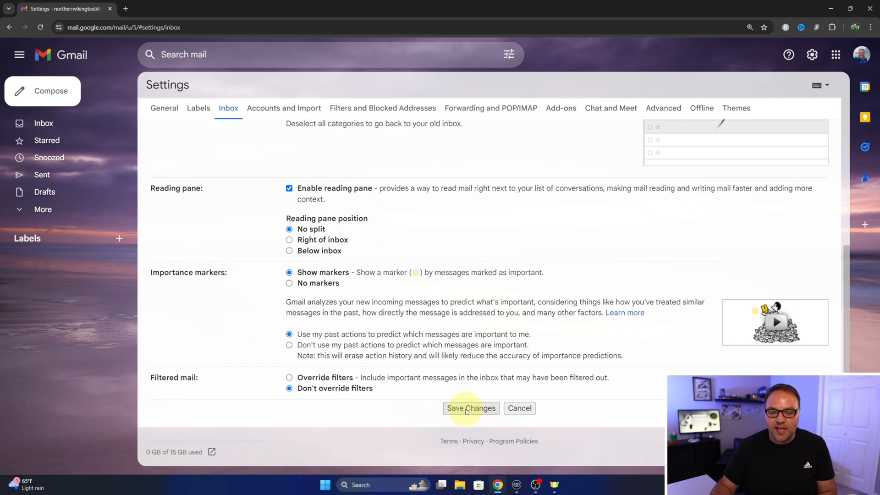
click(470, 408)
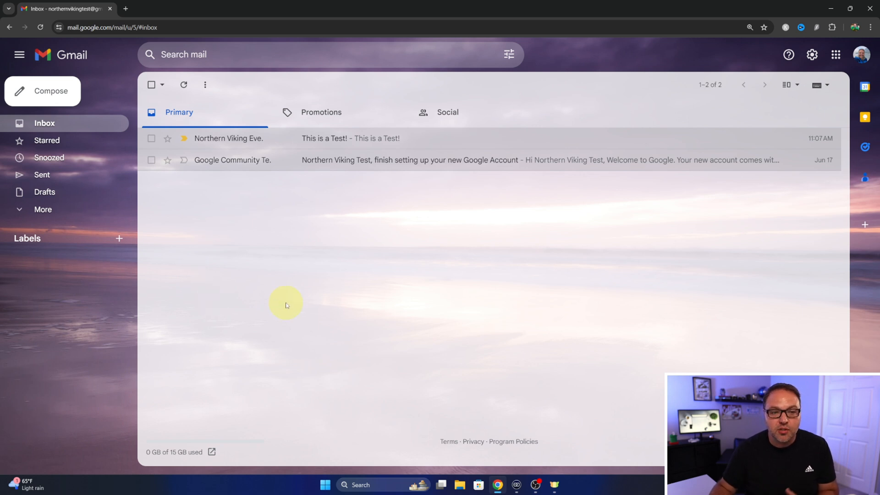
mouse_move(534, 122)
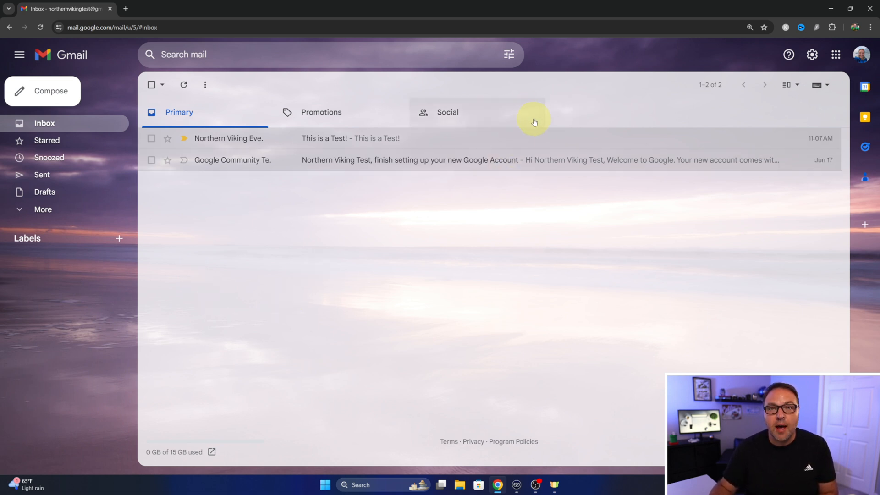
mouse_move(570, 114)
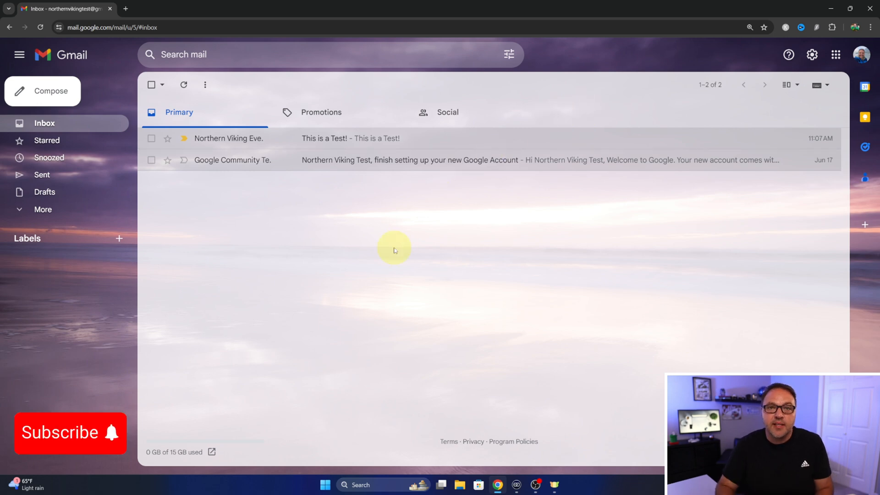
mouse_move(394, 227)
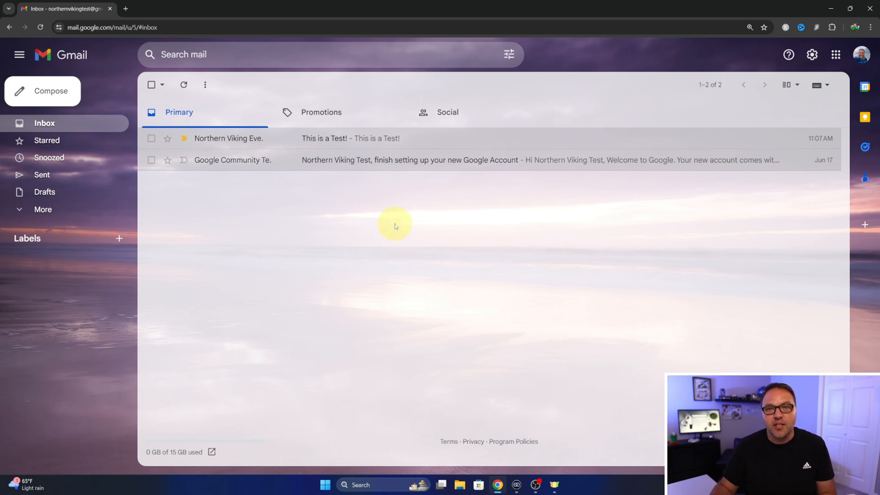